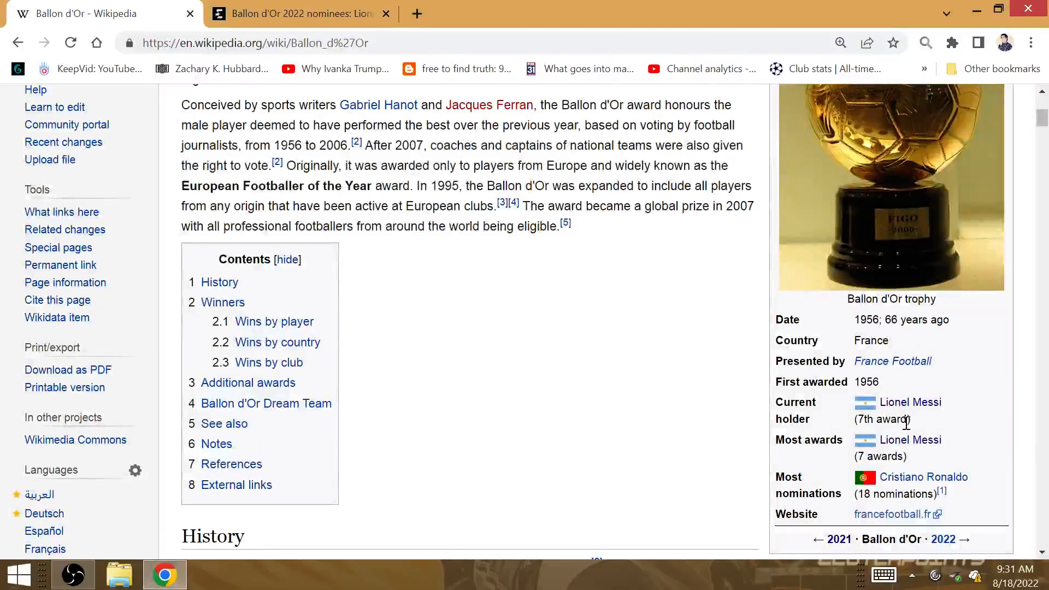
- Finish reading the Ballon d'Or article and Eurosport nominees tab, then bring up gematrinator.com in a new tab
double_click(883, 420)
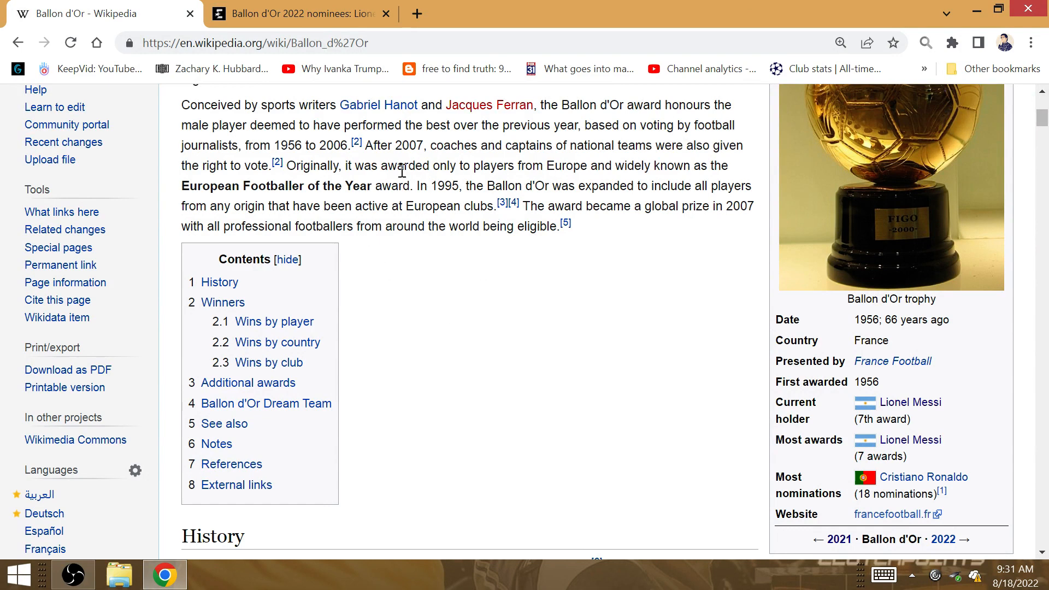
mouse_move(415, 264)
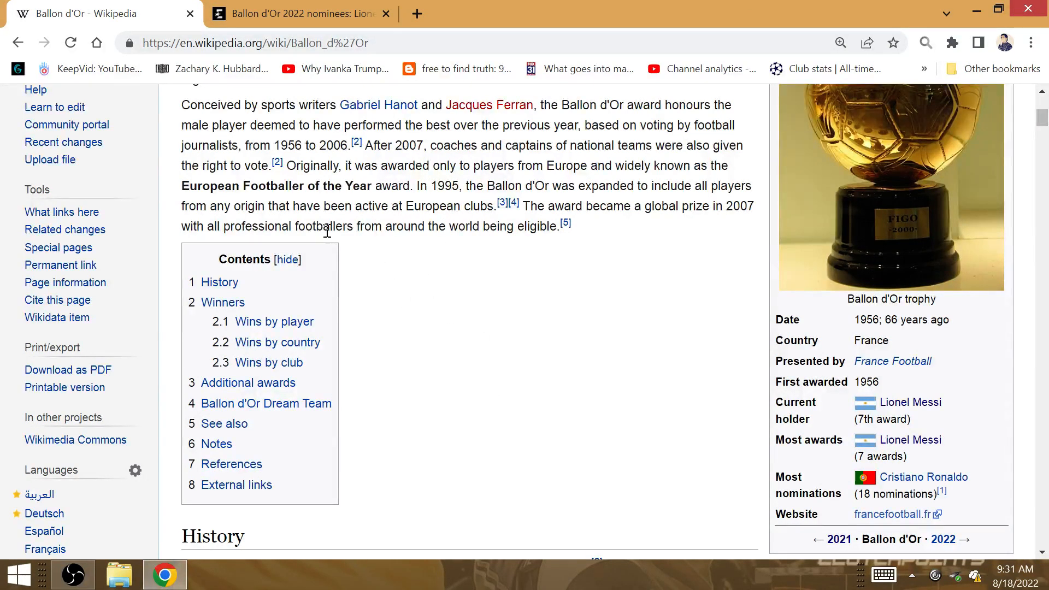
left_click(297, 13)
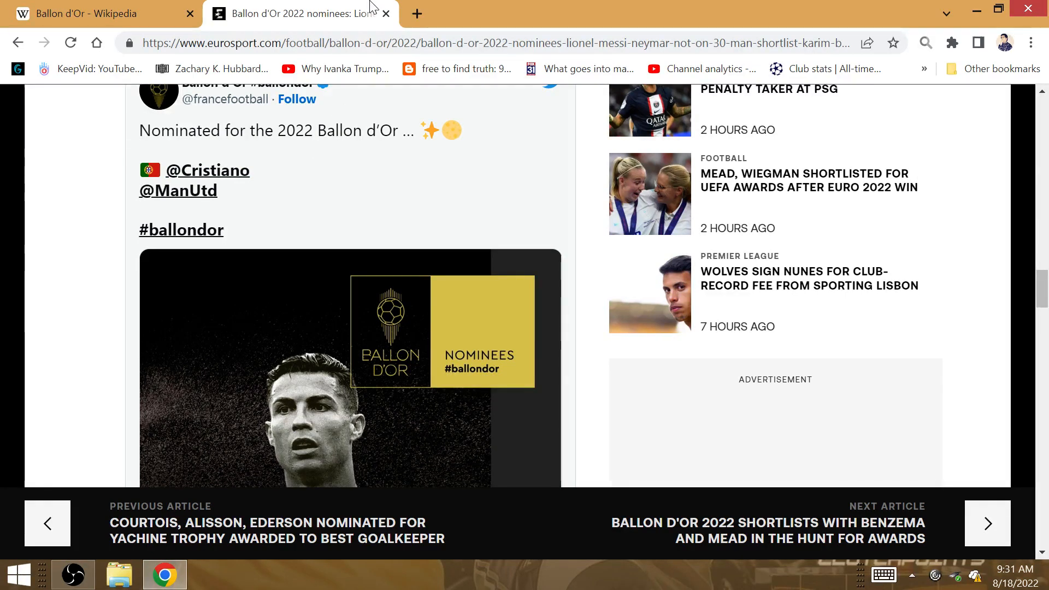
left_click(415, 13)
type("http://www.gematrinator.com/index.php")
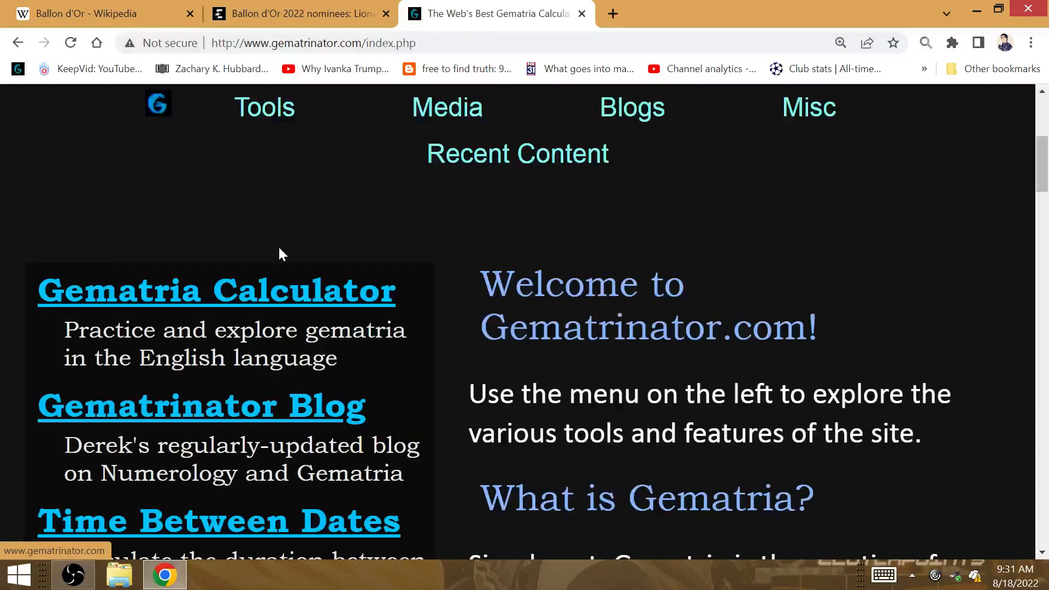
- In the Gematria Calculator, score benzema then lionel (67, 31, 95, 32), dismissing the news notification
left_click(216, 290)
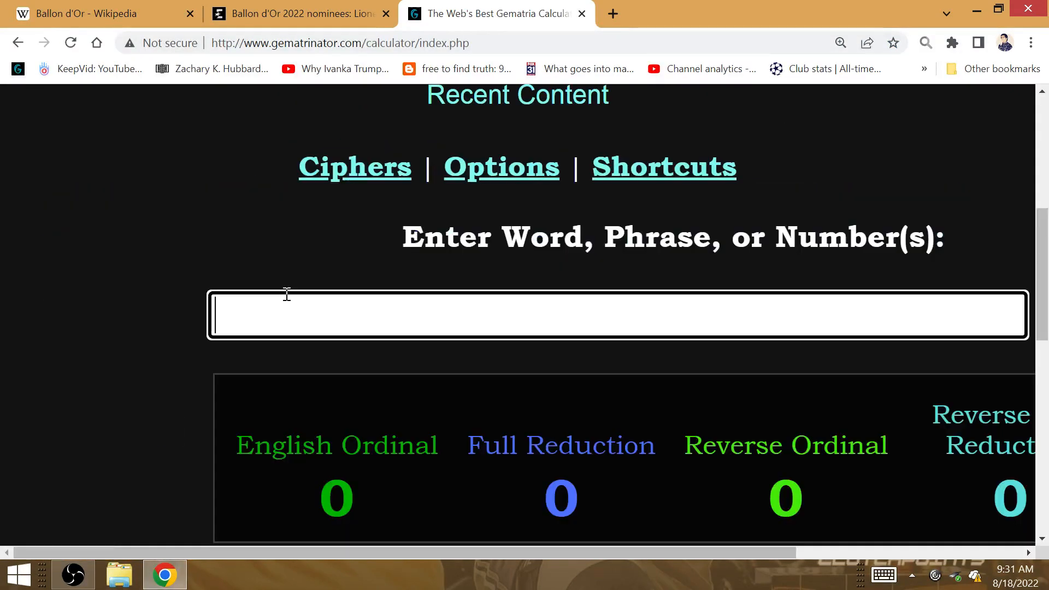
type("be")
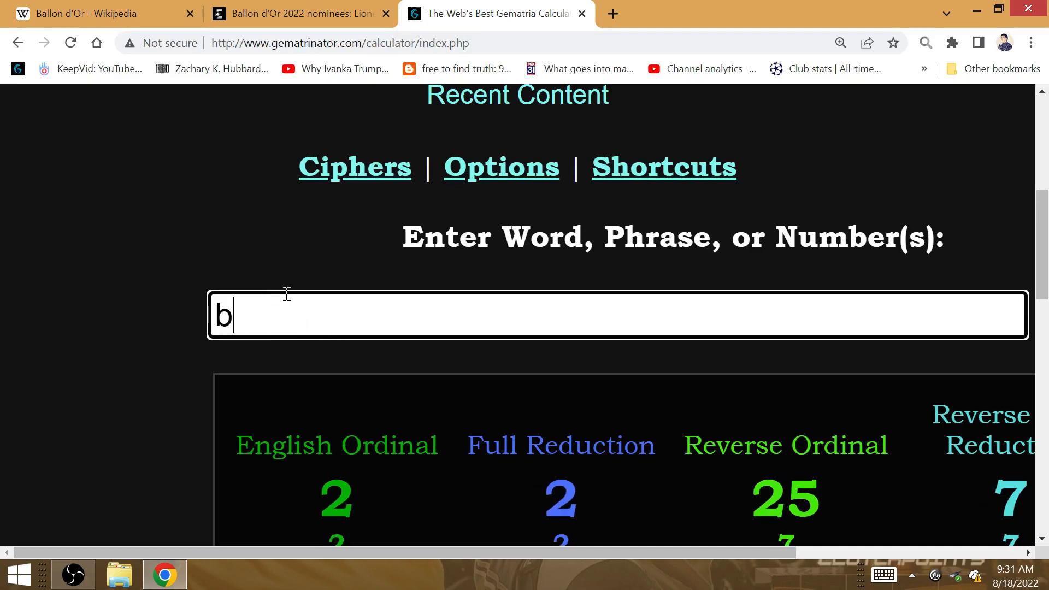
type("lionel")
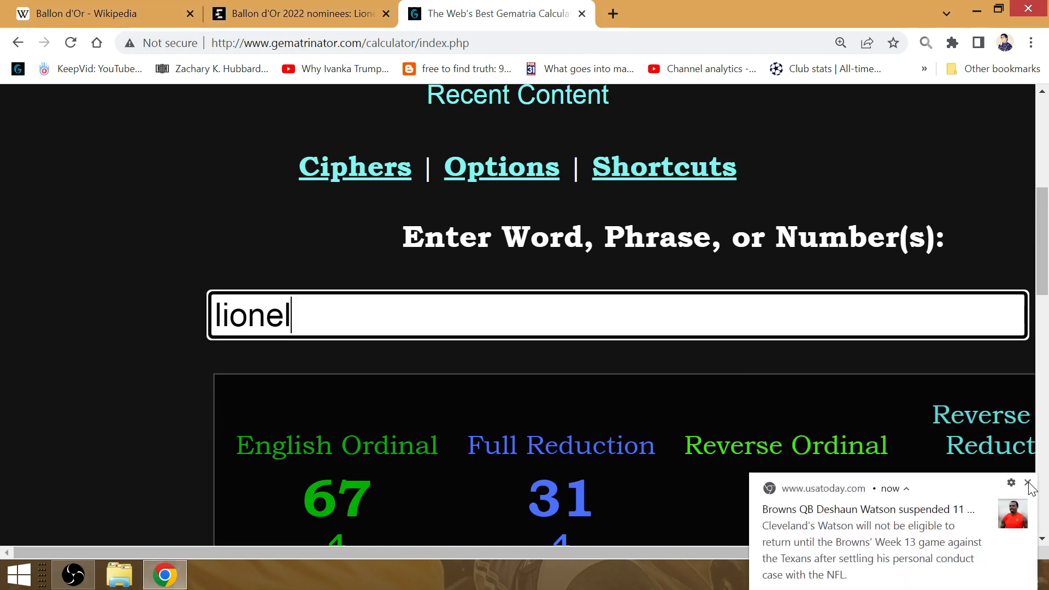
left_click(1027, 483)
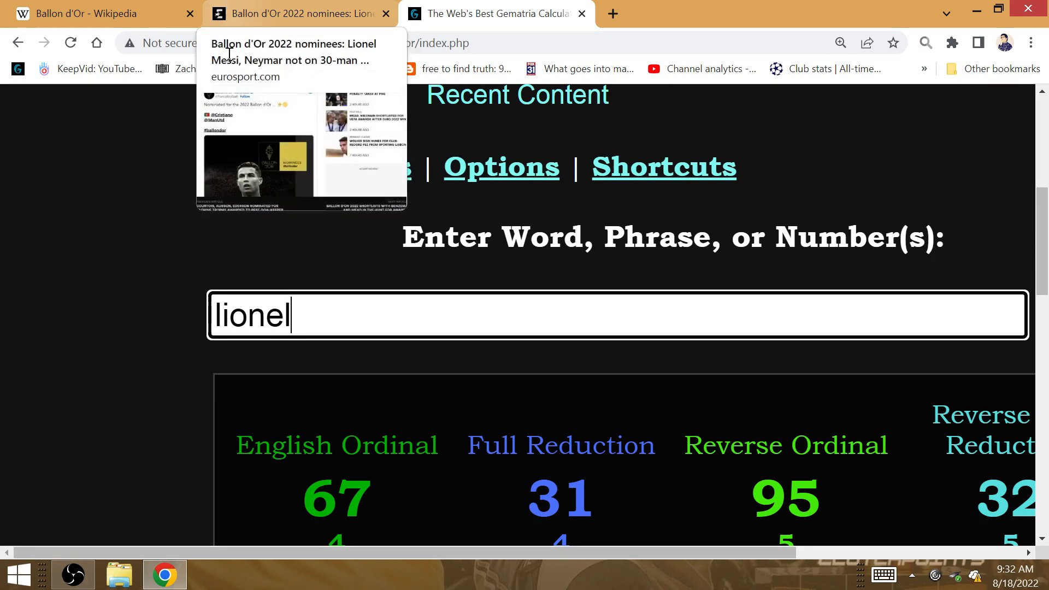
mouse_move(320, 6)
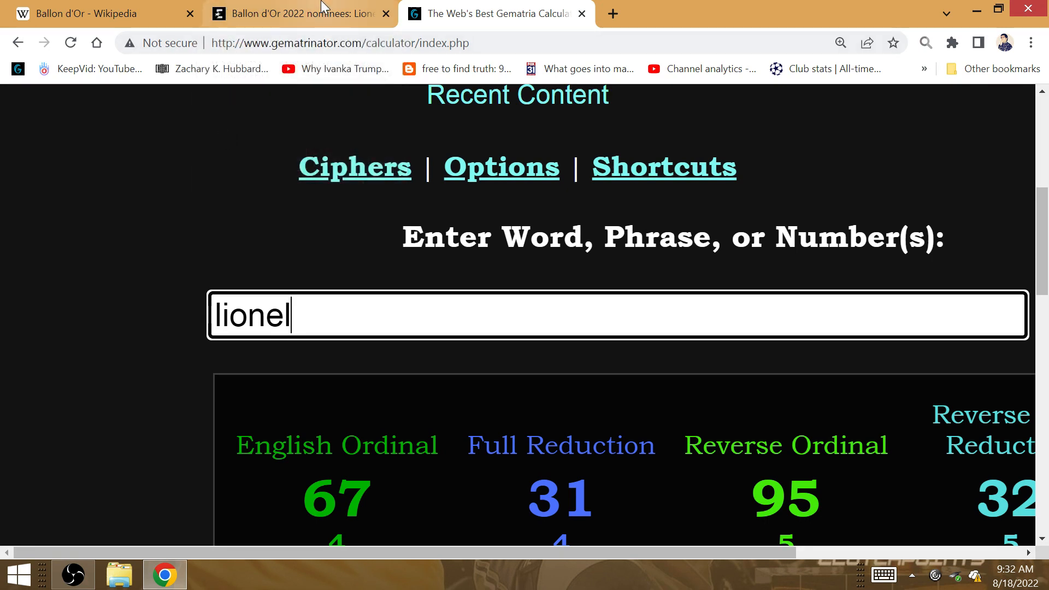
mouse_move(297, 13)
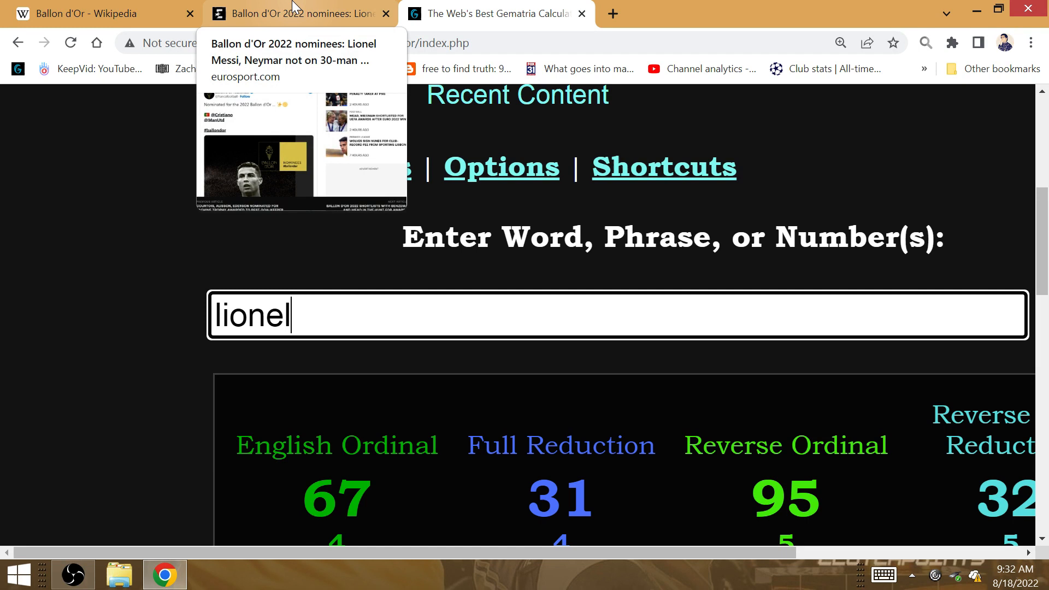
double_click(251, 315)
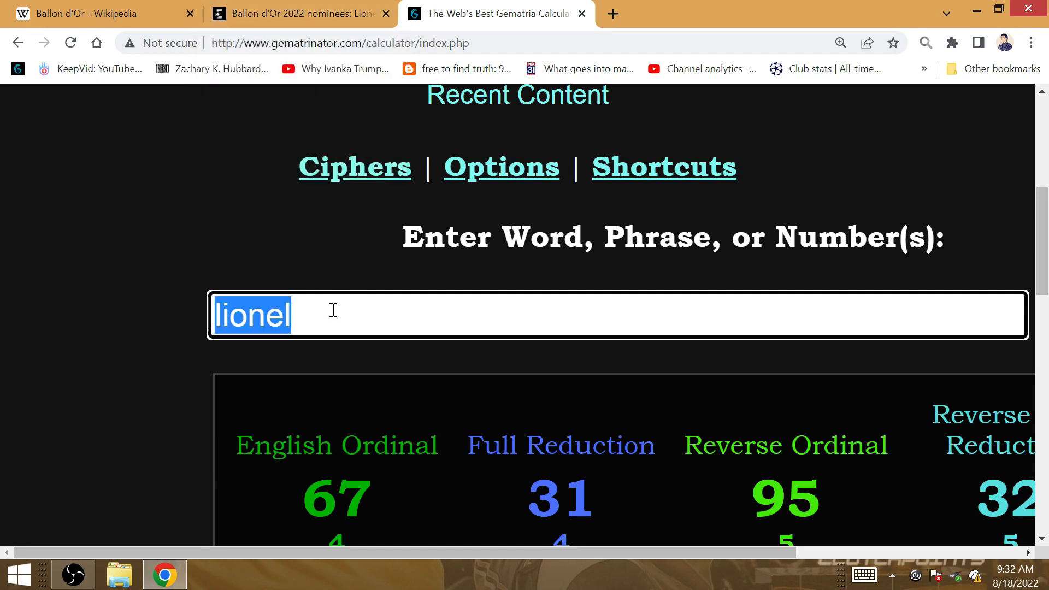
- Score inter (66, 30, 69), then begin entering 'the messi prophecy'
type("in")
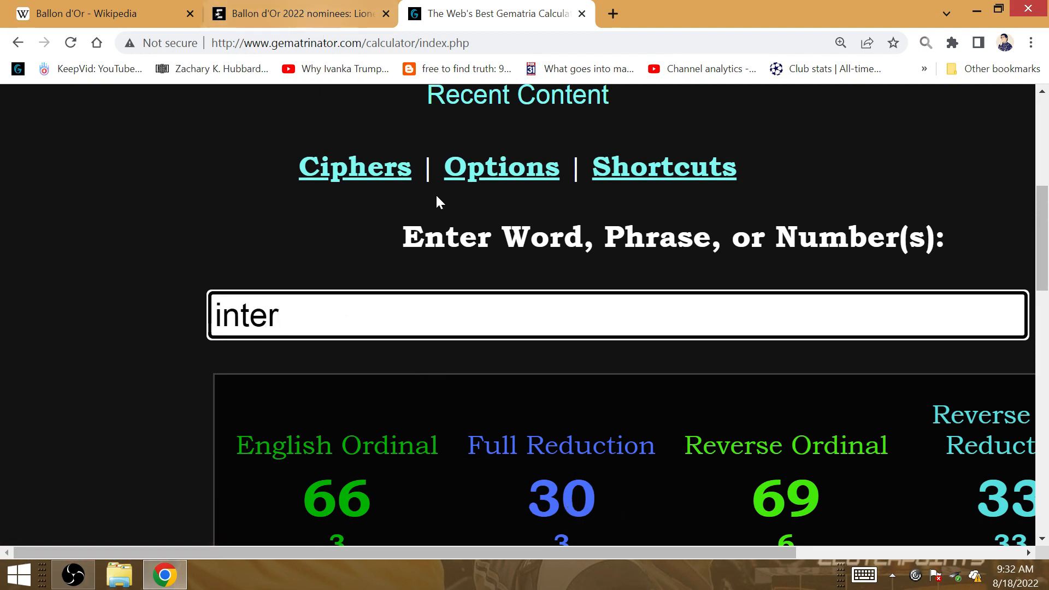
mouse_move(215, 451)
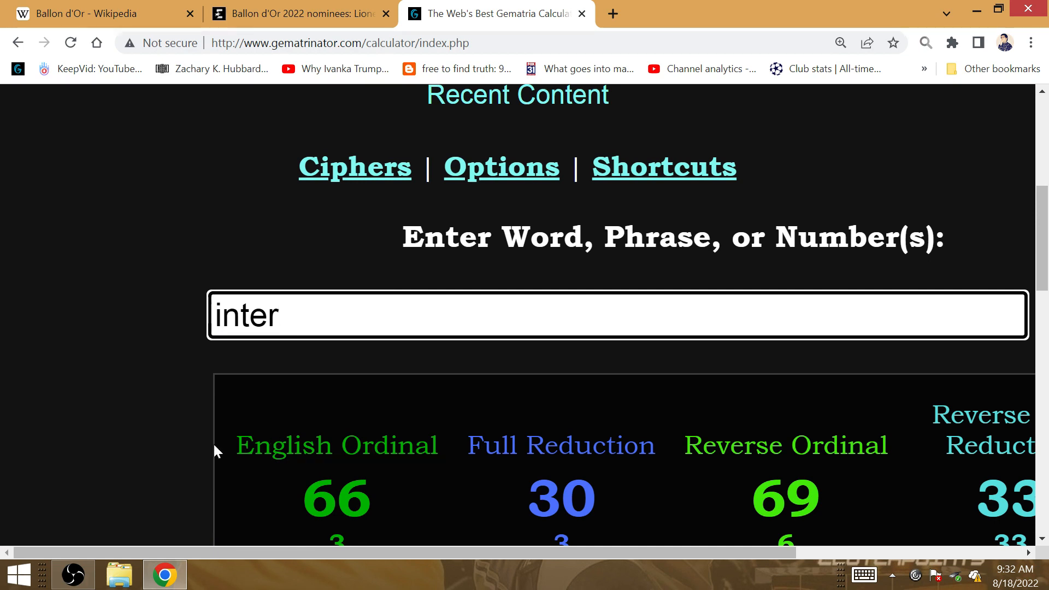
mouse_move(79, 545)
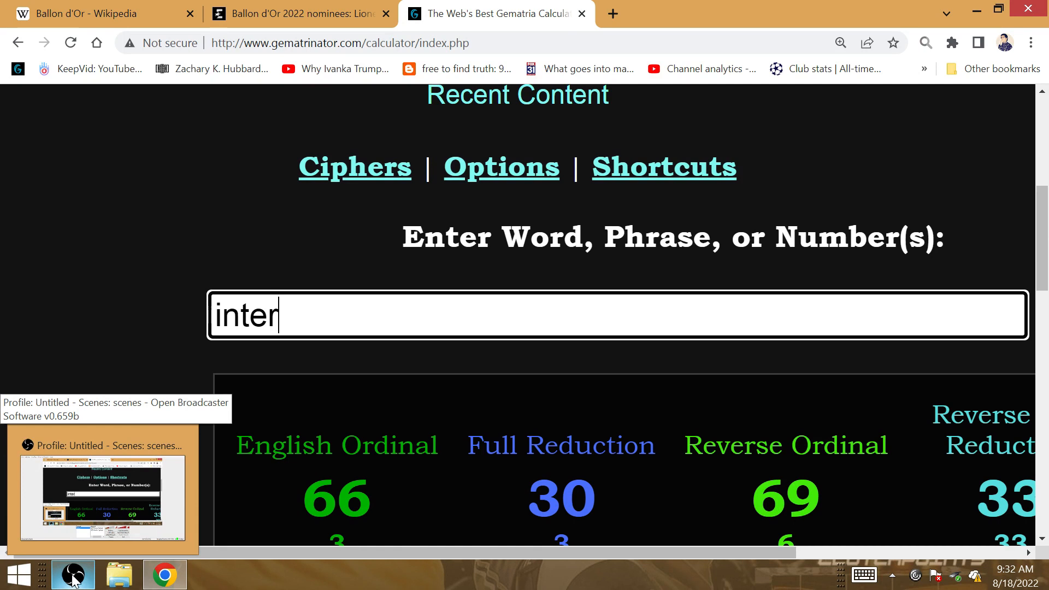
type("the messi prophec")
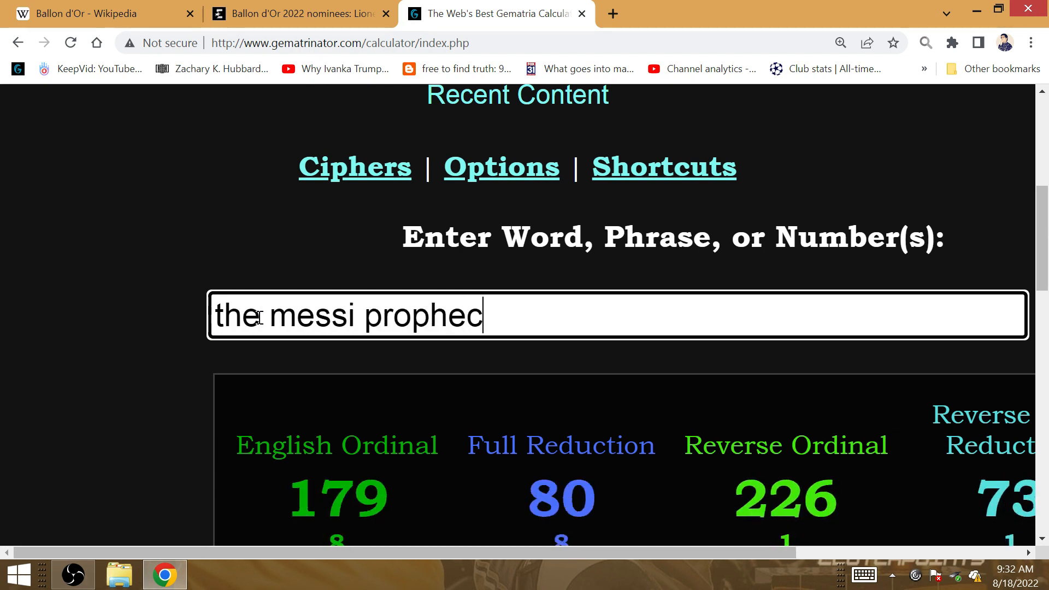
- Score the messi prophecy (204), can messi win the final (204) and legendary freekick (159), then reveal the six-entry history table
type("y")
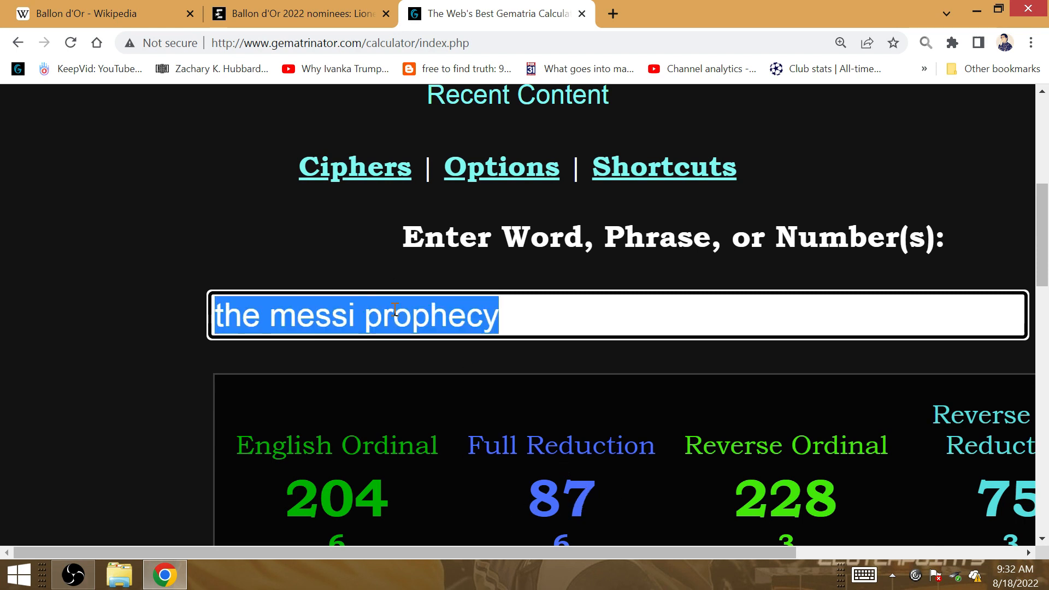
type("can m")
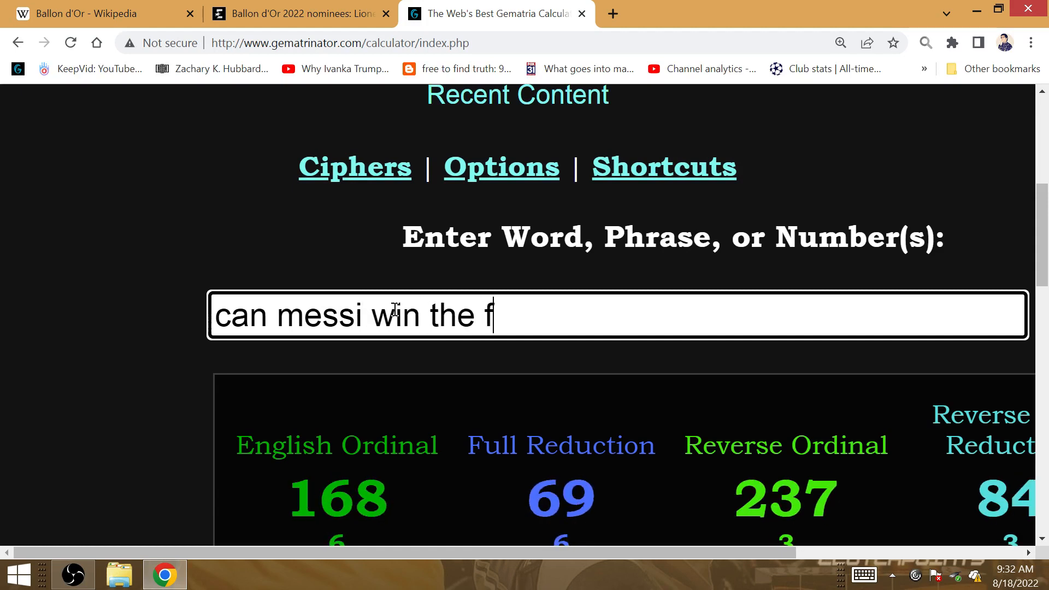
type("ina")
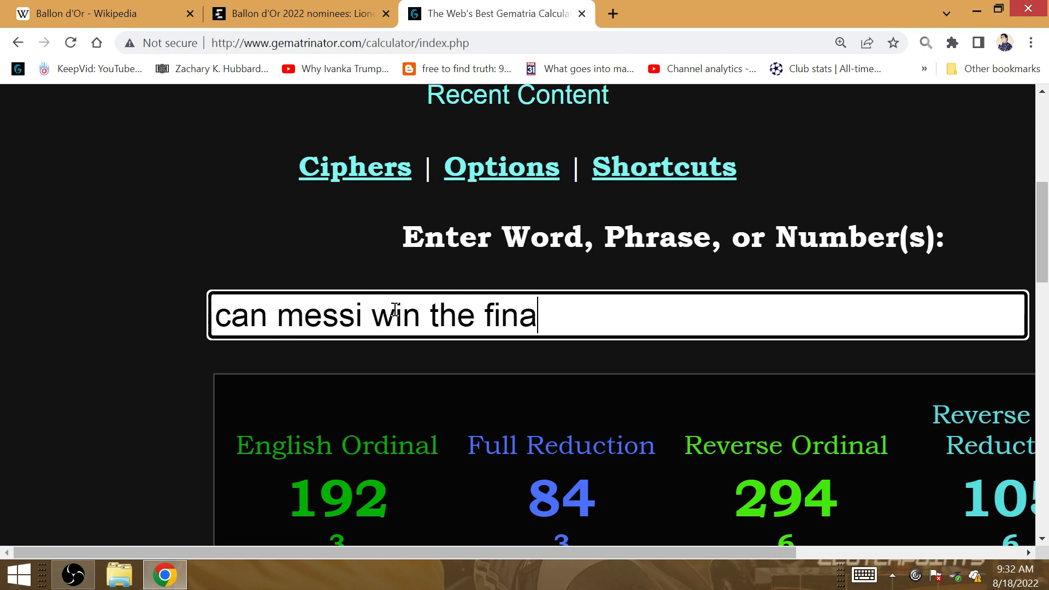
type("legendary free")
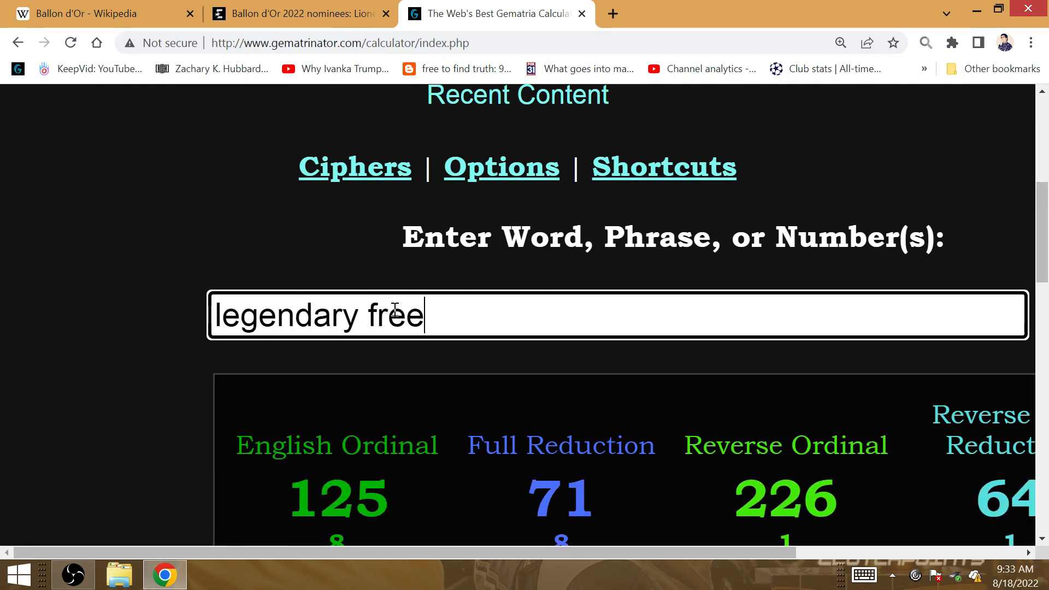
type("kick")
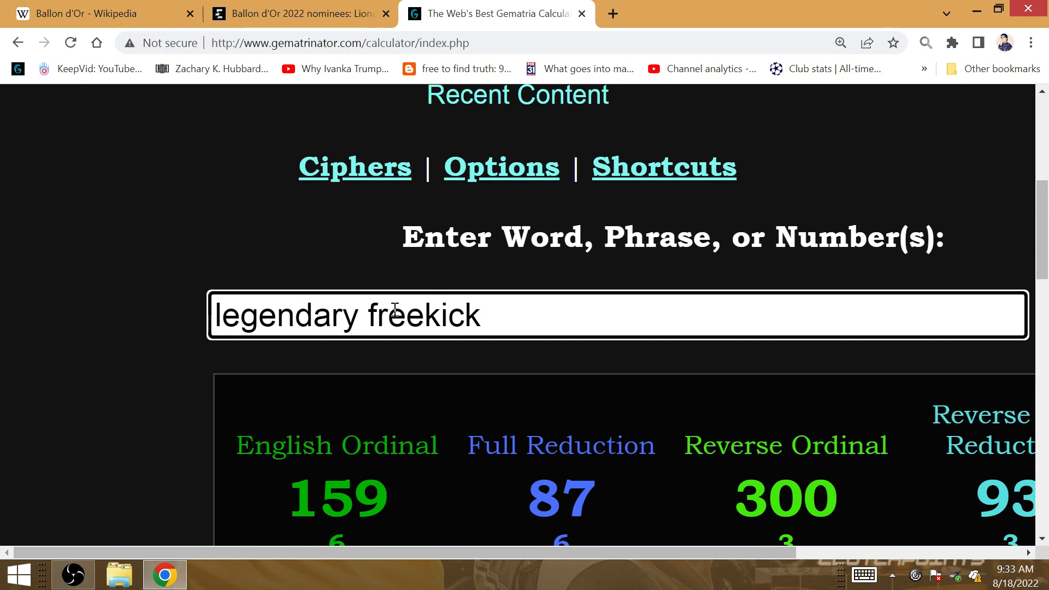
scroll("down", 3)
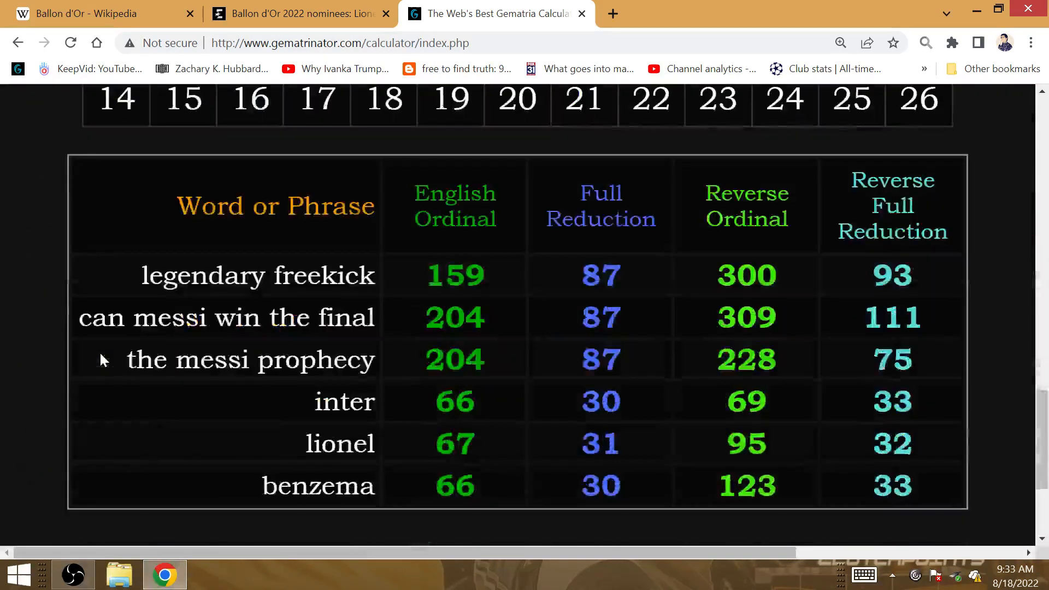
mouse_move(72, 574)
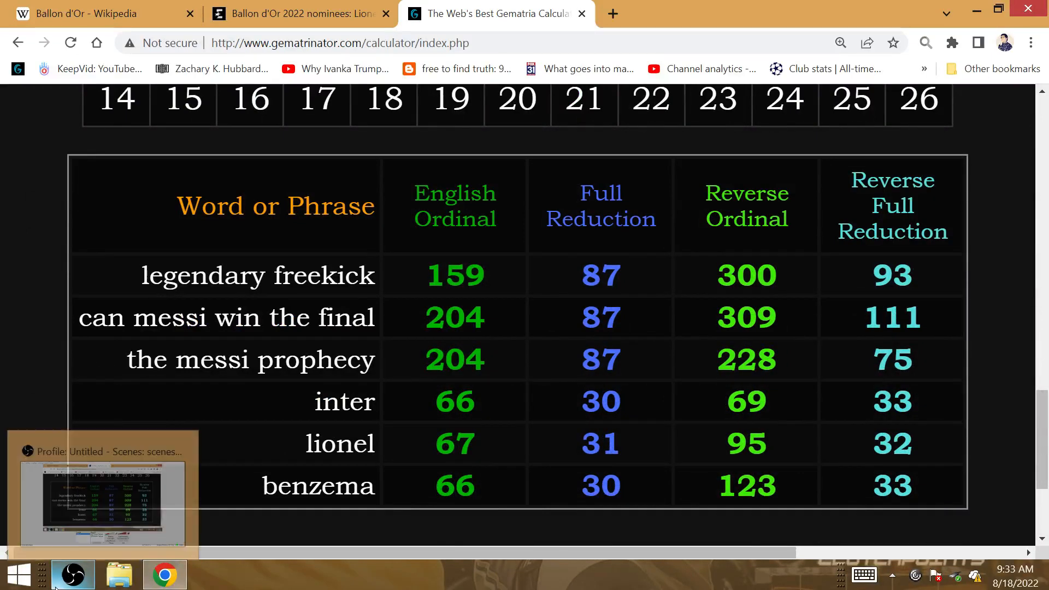